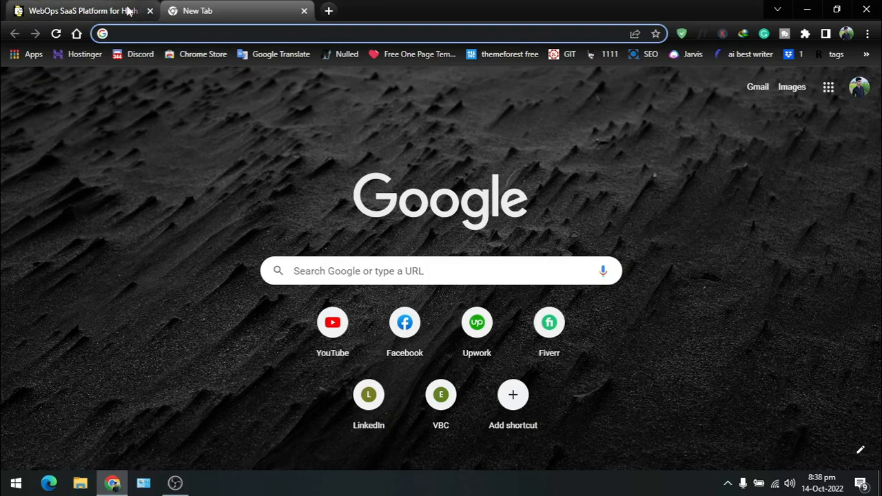
Open the Pantheon homepage and start the free account sign-up
click(76, 11)
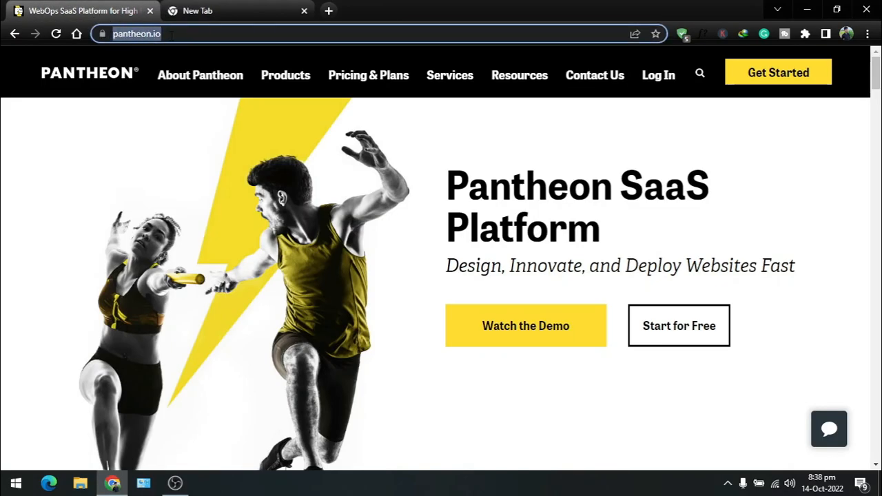
mouse_move(178, 135)
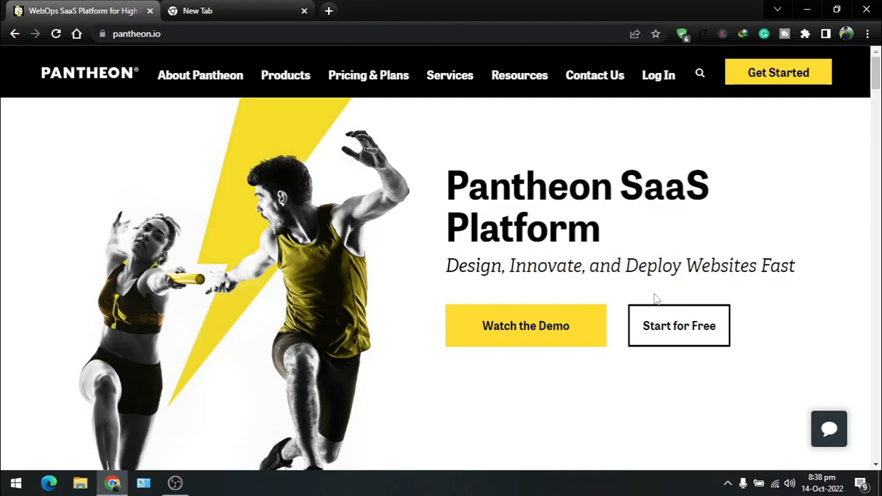
click(678, 325)
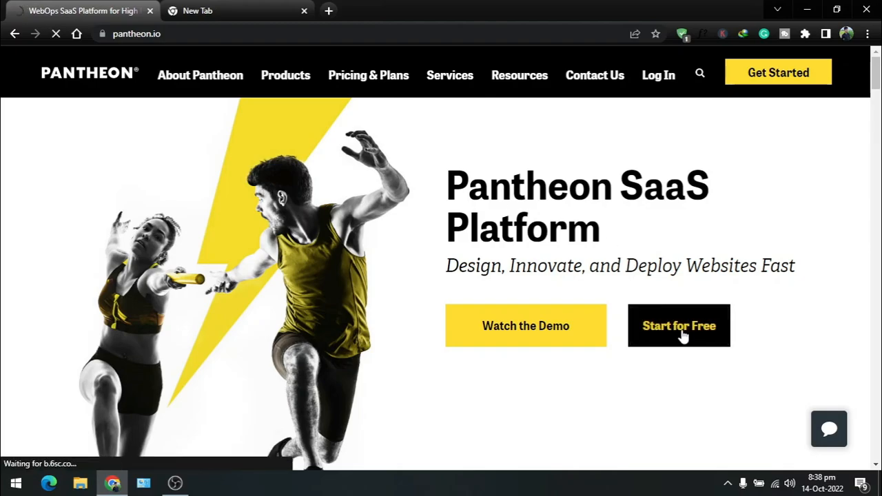
Register via Google sign-in, answering No to agency and accepting the Terms of Service
click(679, 325)
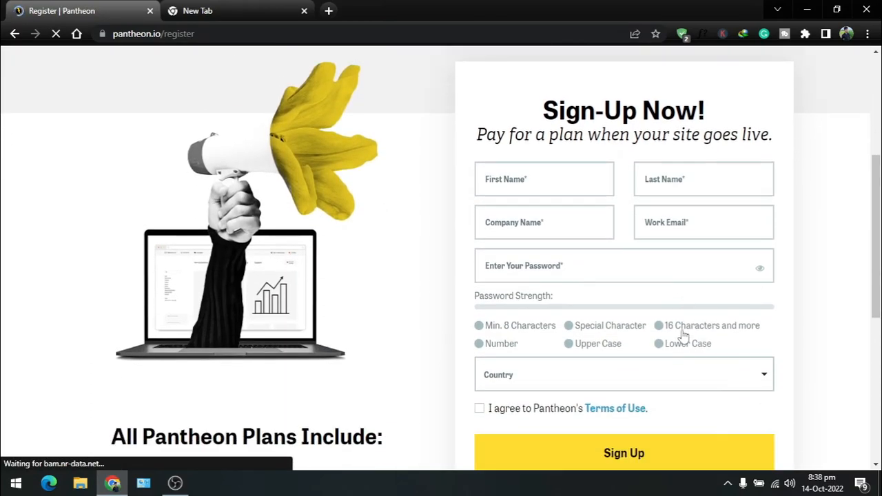
scroll(down, 3)
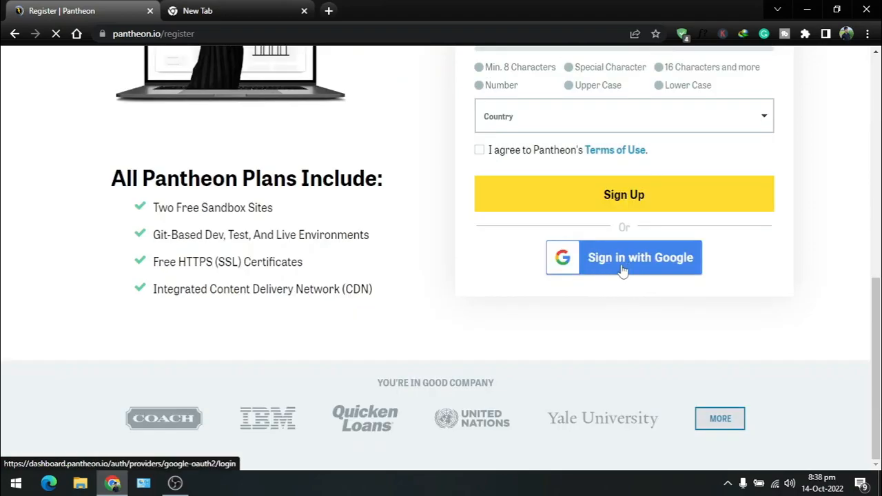
click(623, 257)
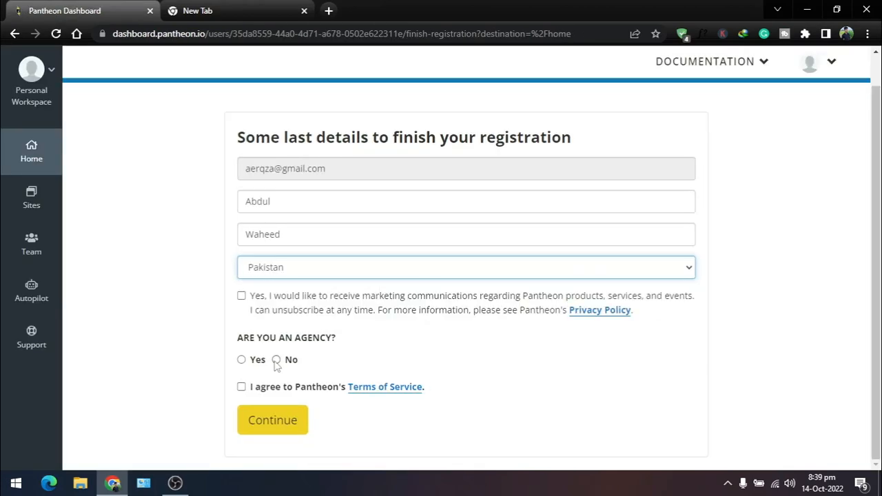
click(241, 387)
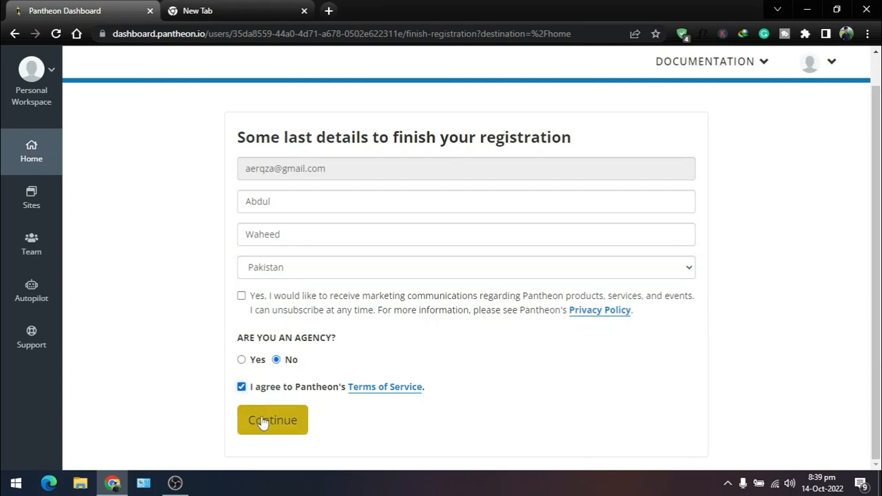
click(273, 420)
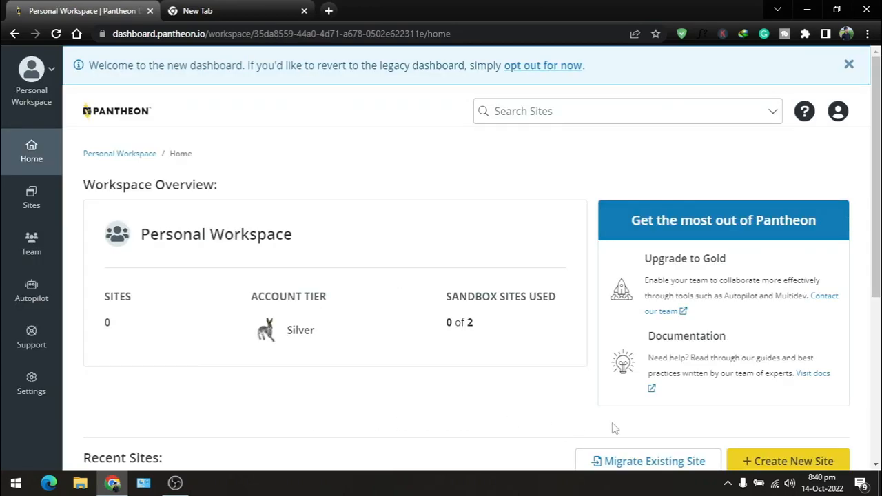
Create a WordPress site named TryTecho in the United States region
scroll(down, 3)
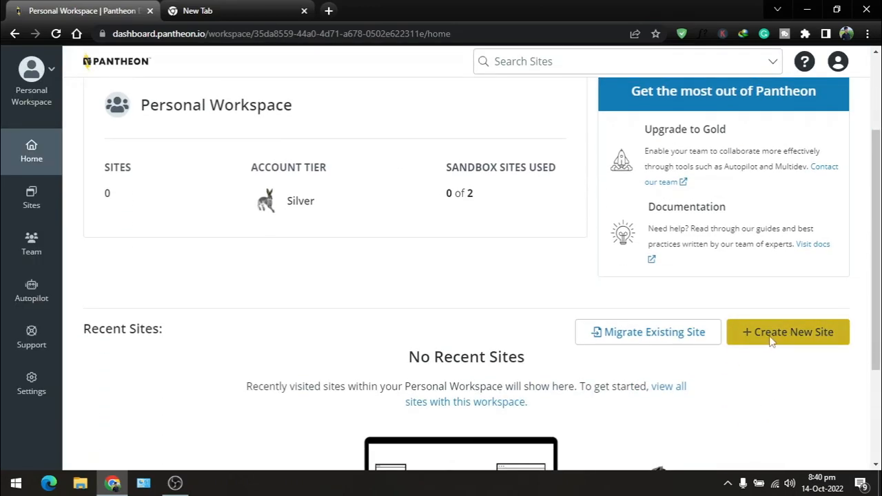
click(787, 332)
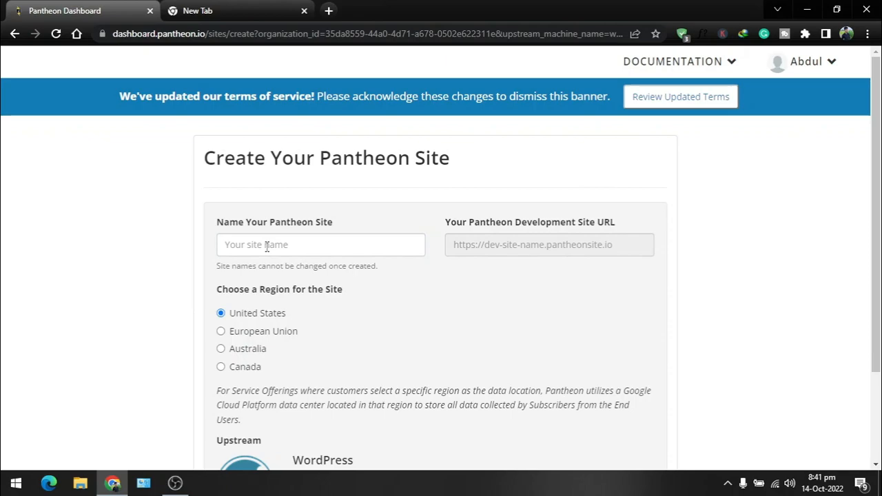
text(TryTecho)
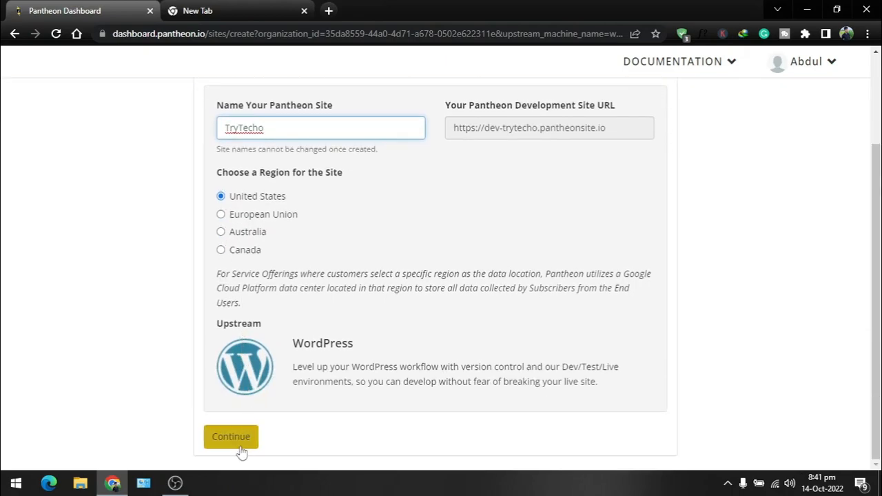
click(231, 436)
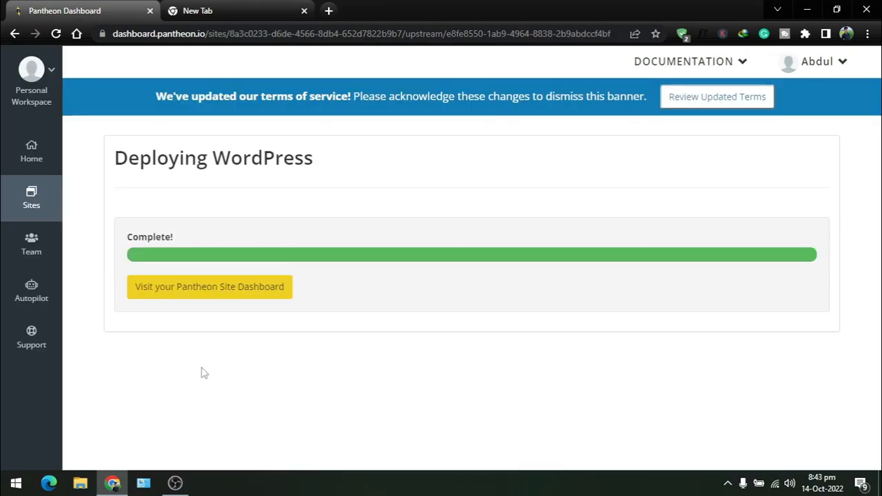
mouse_move(201, 353)
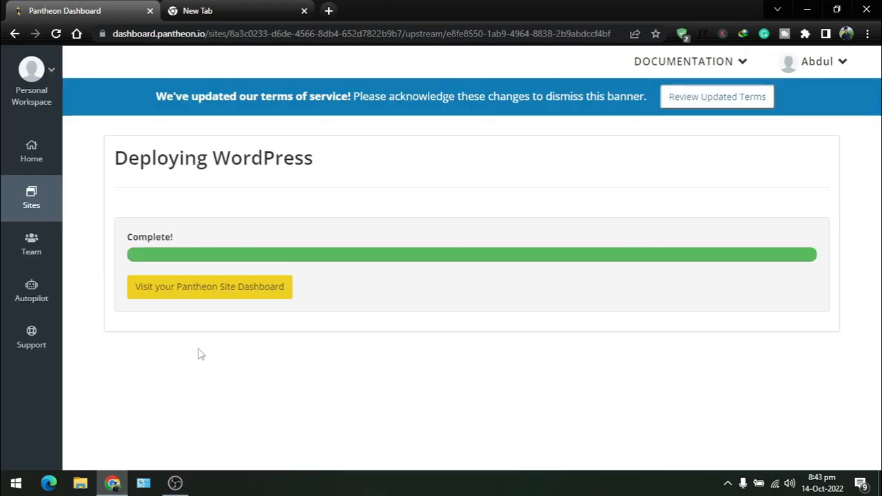
Open the TryTecho site dashboard and launch Site Admin on the Dev environment
click(209, 287)
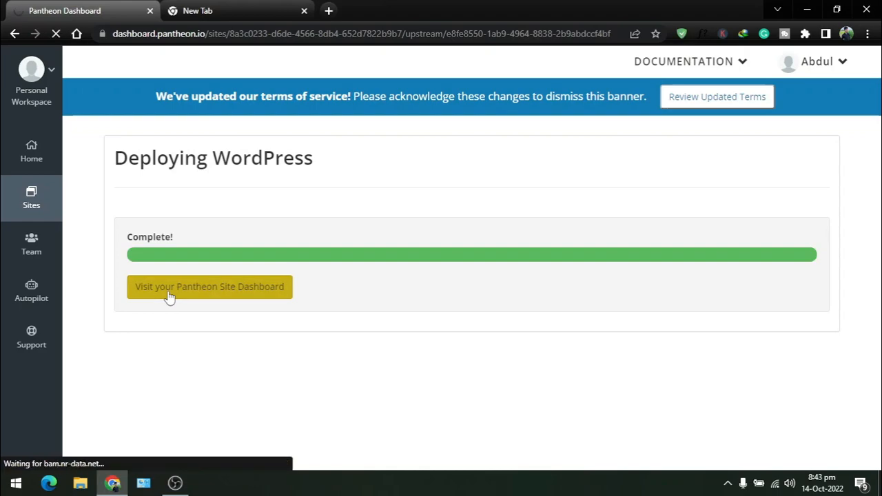
click(209, 286)
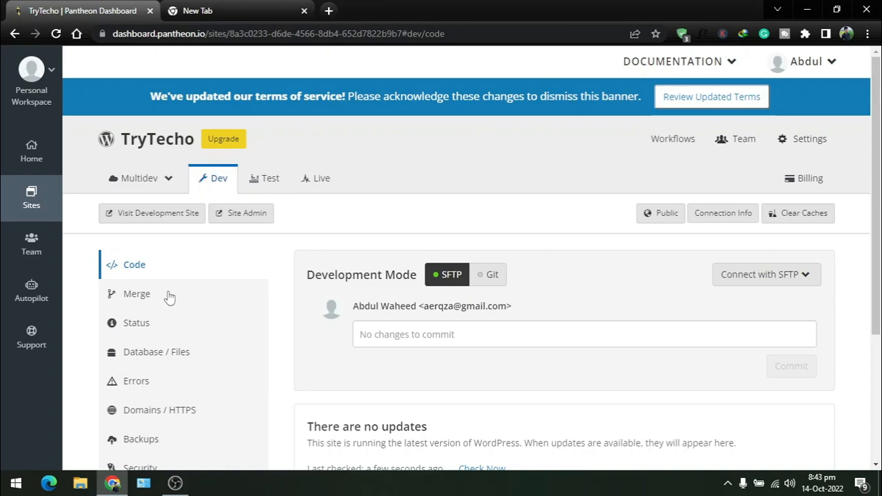
mouse_move(242, 213)
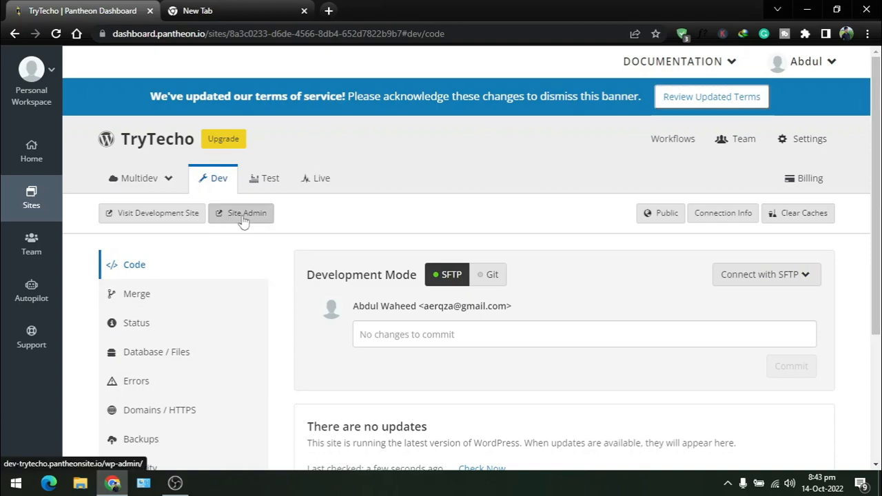
click(246, 213)
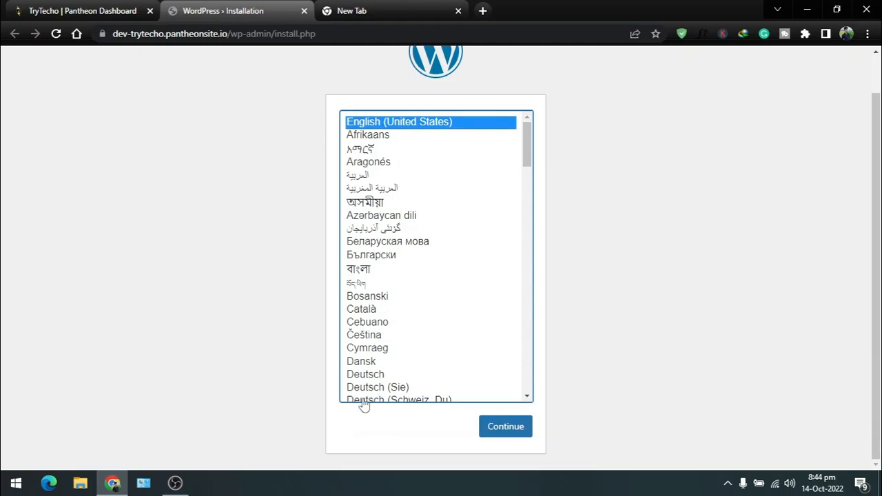
Install WordPress in English (United States) with title TryTecho and username abdul, then go to login
click(505, 426)
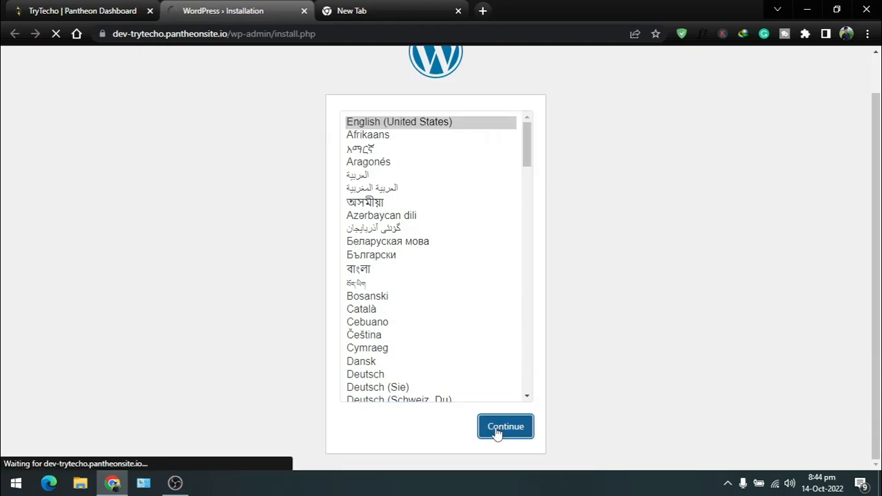
click(505, 426)
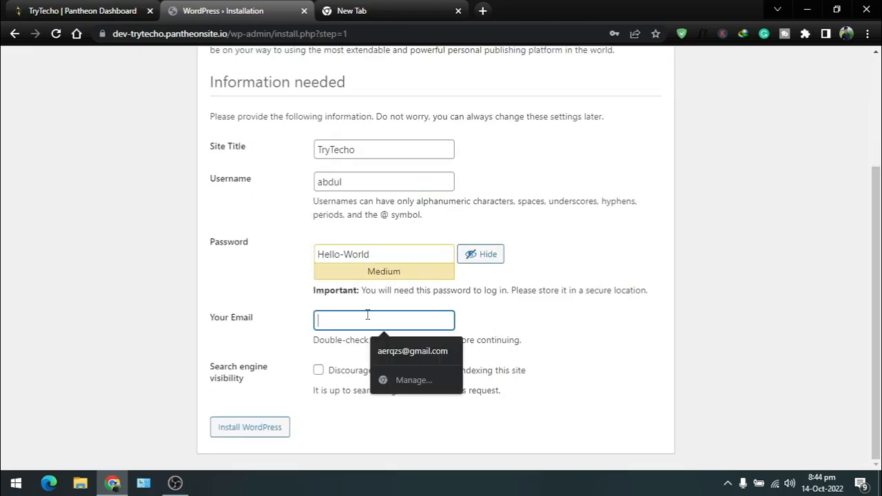
click(412, 351)
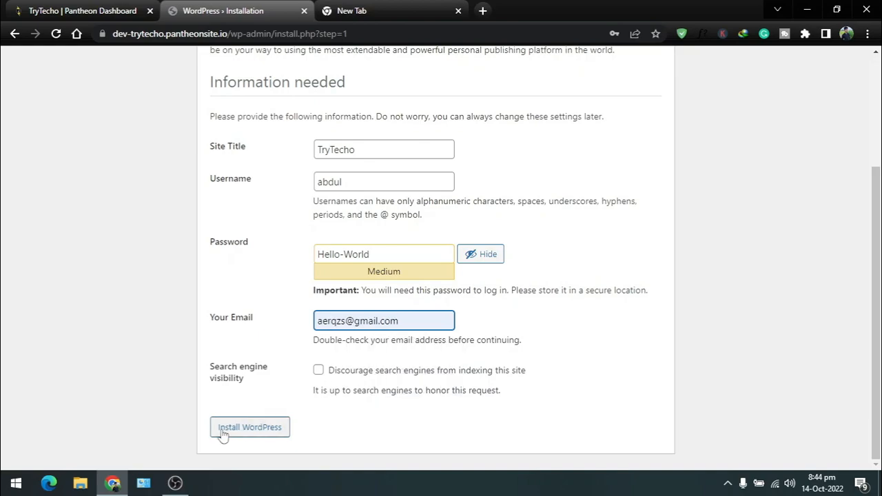
click(249, 427)
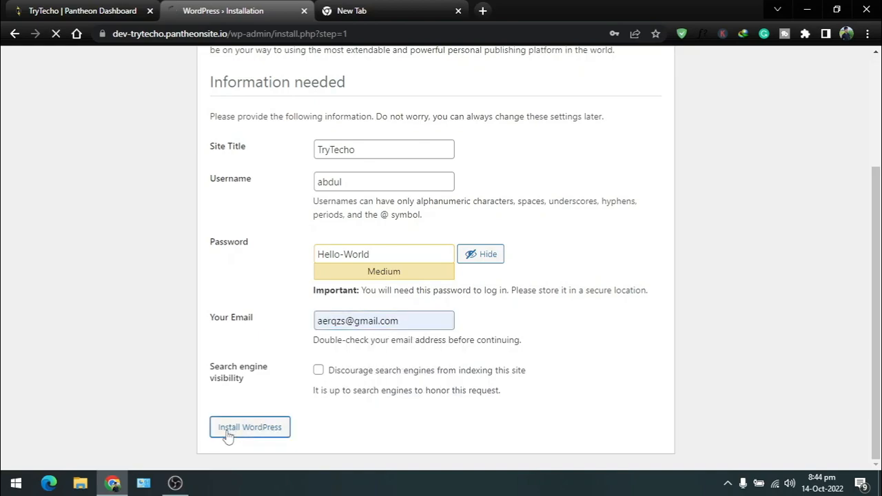
click(249, 427)
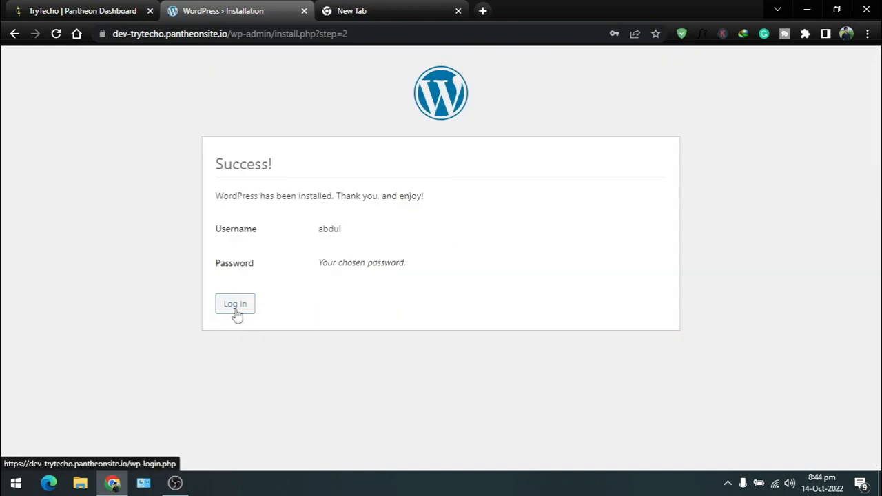
click(235, 304)
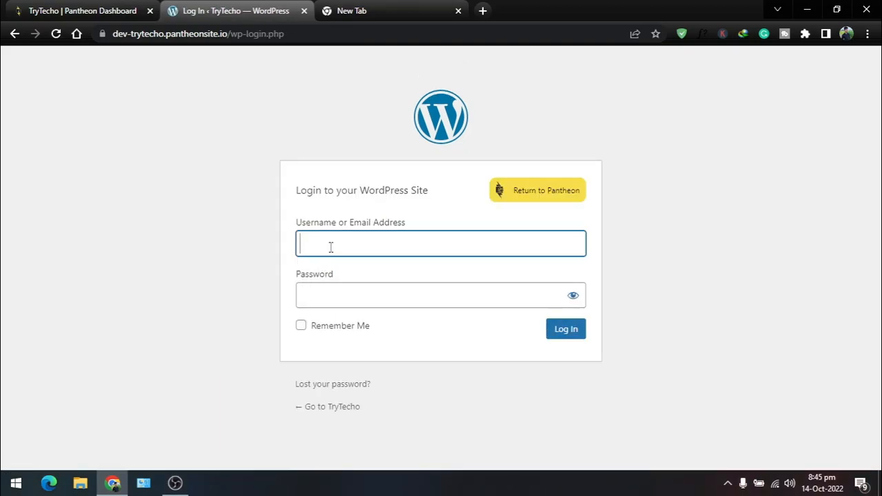
Log in to the TryTecho WordPress site as abdul
click(565, 329)
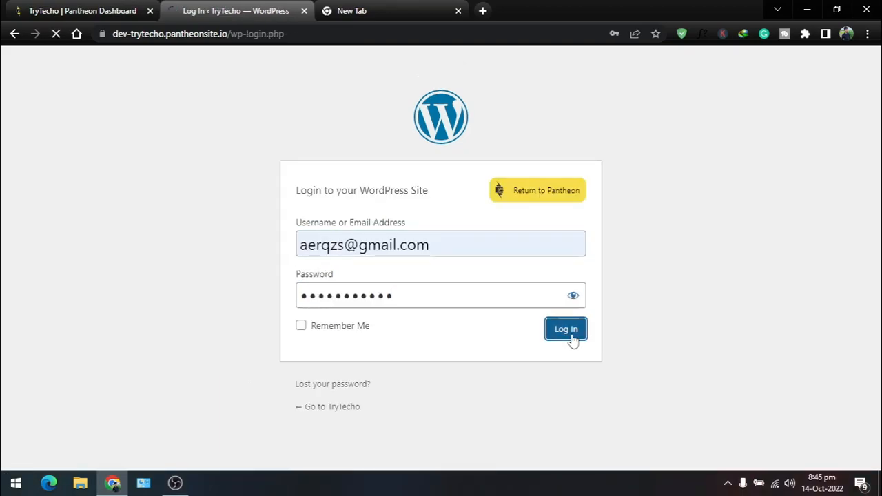
click(565, 328)
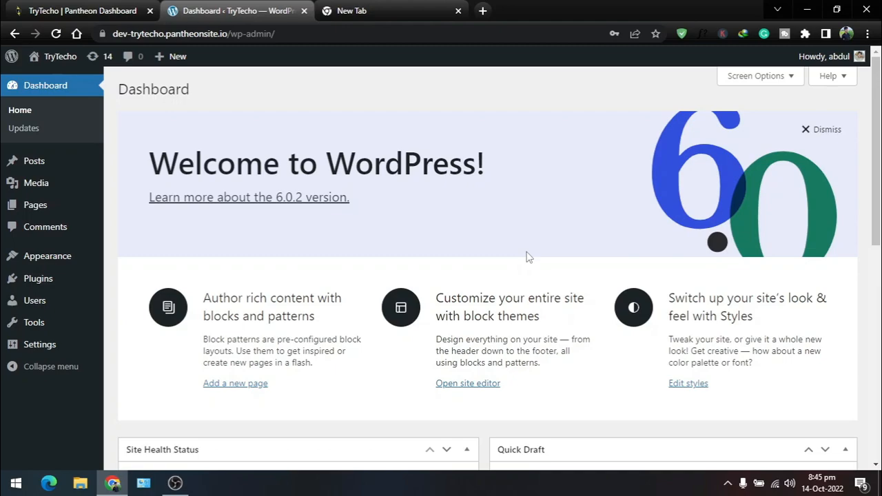